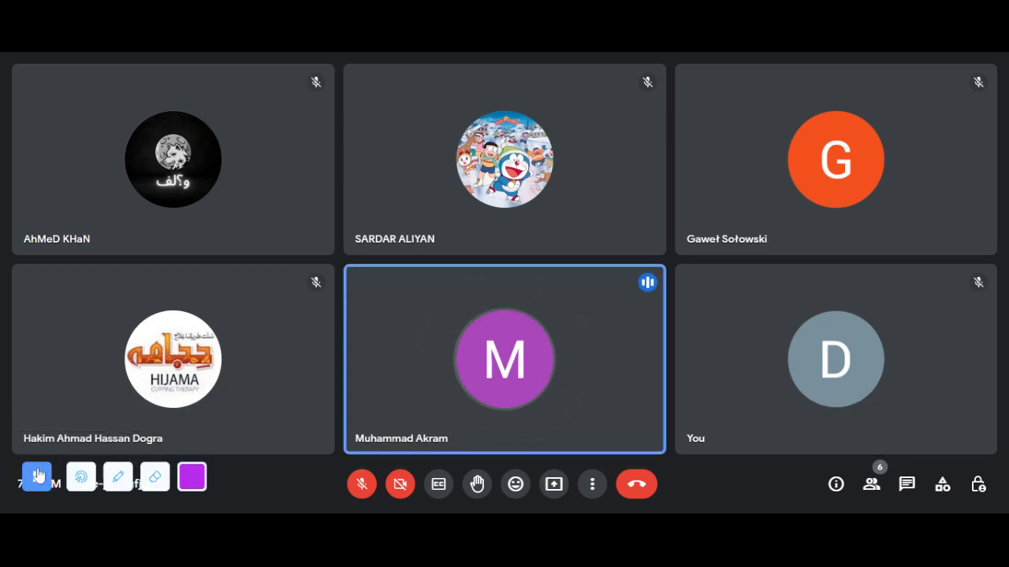
Step: Dismiss the 'internet connection is unstable' notice, leaving the six-person call grid visible
click(37, 476)
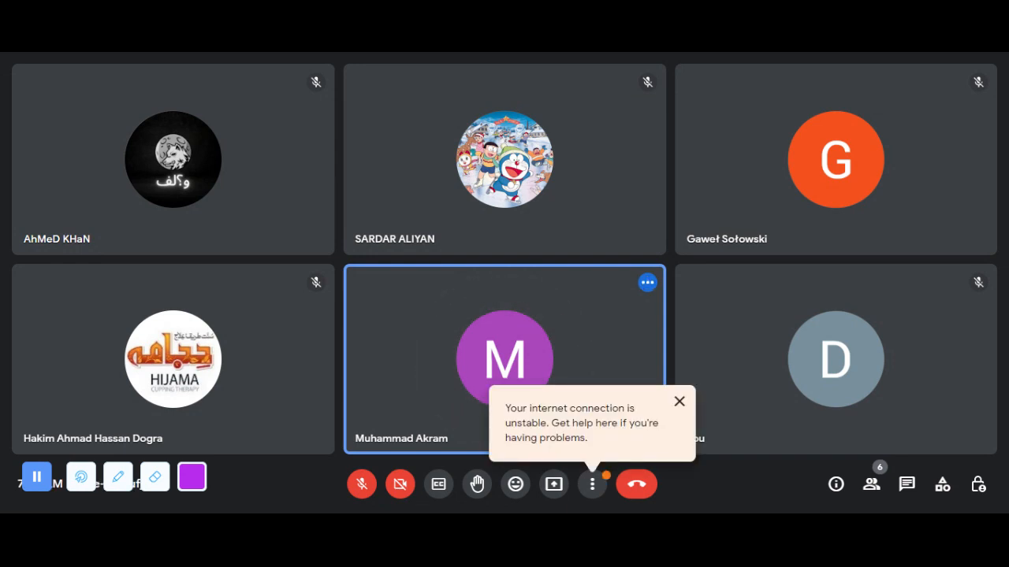
click(679, 402)
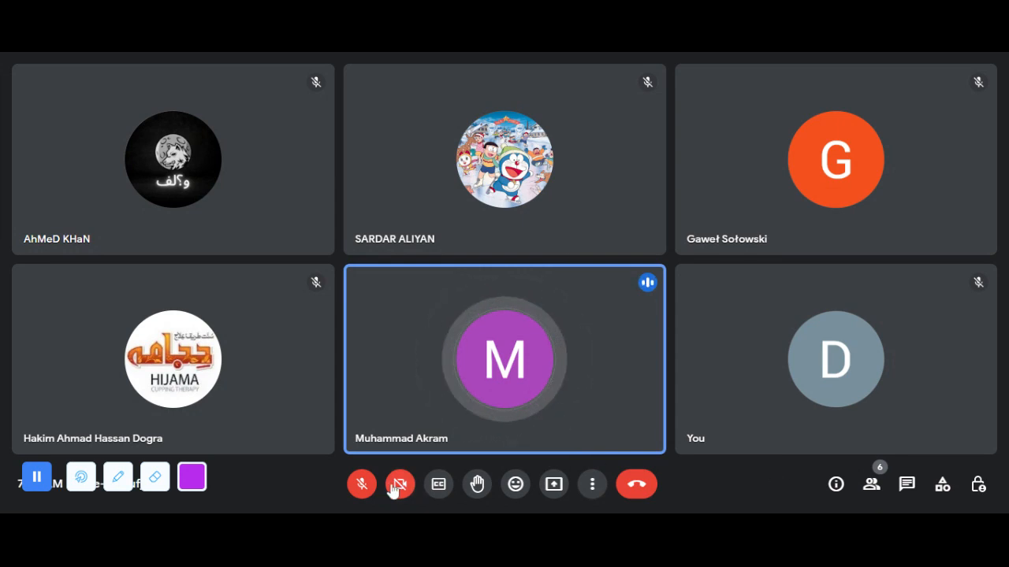
click(400, 484)
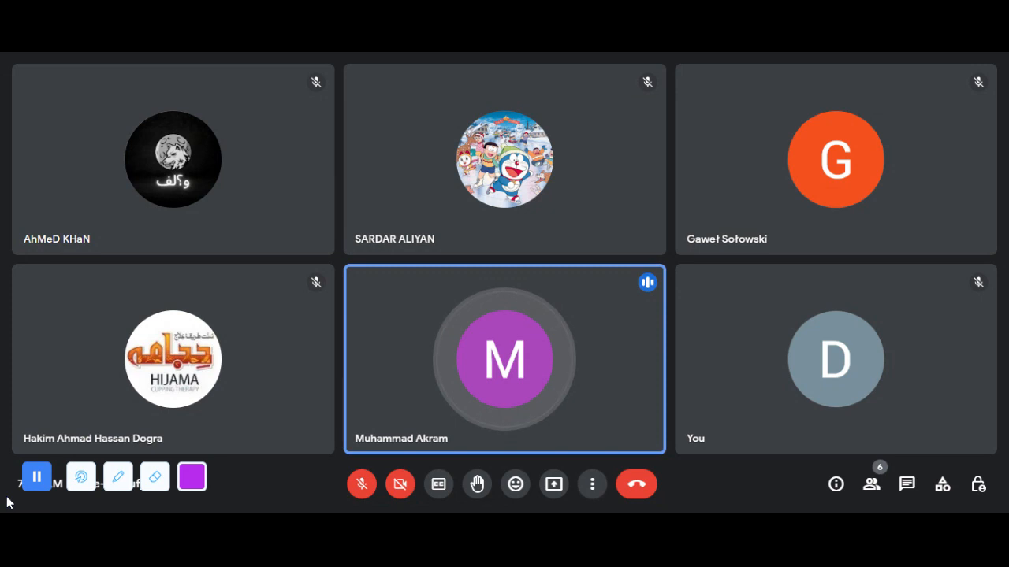